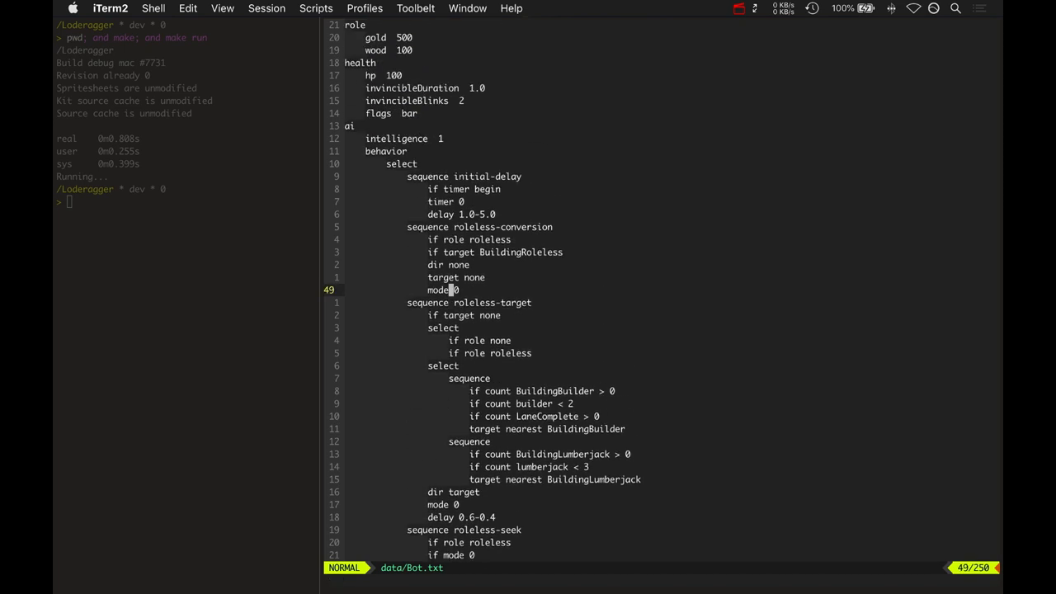
# - Review the roleless-target sequence in Bot.txt: BuildingBuilder count, builder limit, LaneComplete and nearest-target lines
pyautogui.press('j')
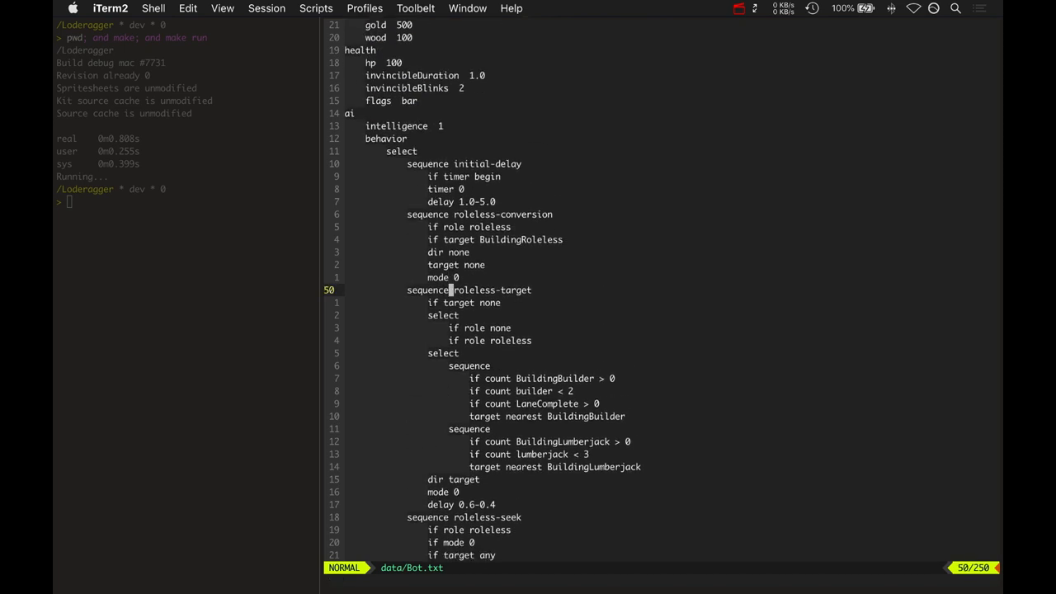
pyautogui.press('V')
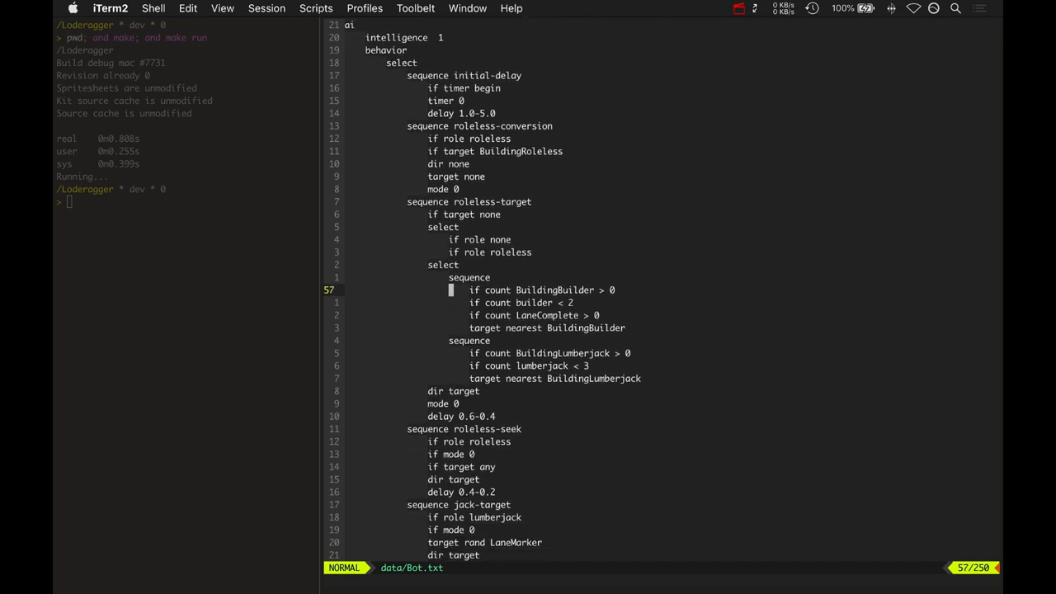
pyautogui.press('j')
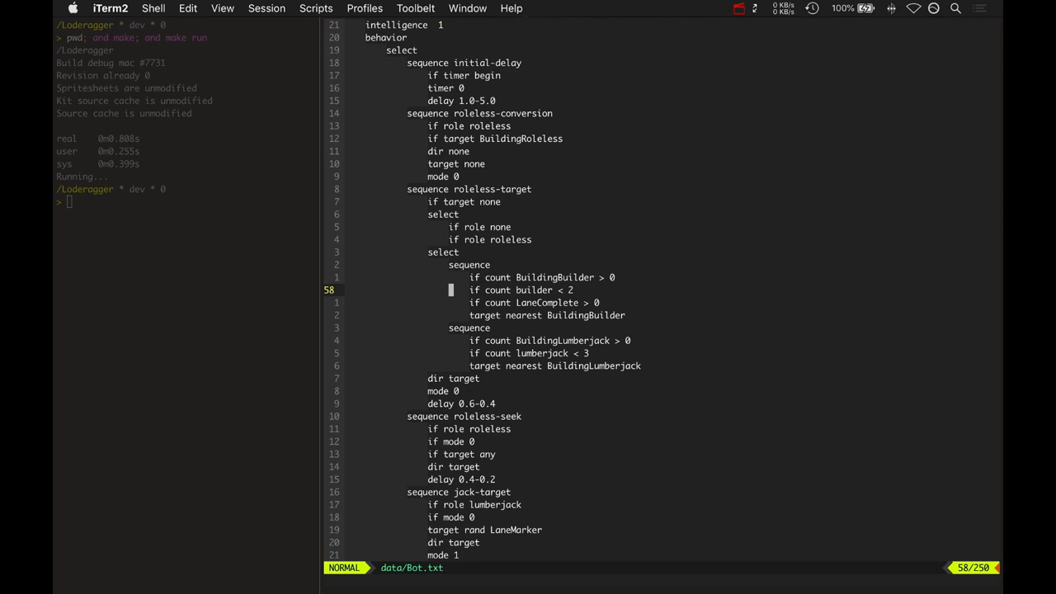
pyautogui.press('j')
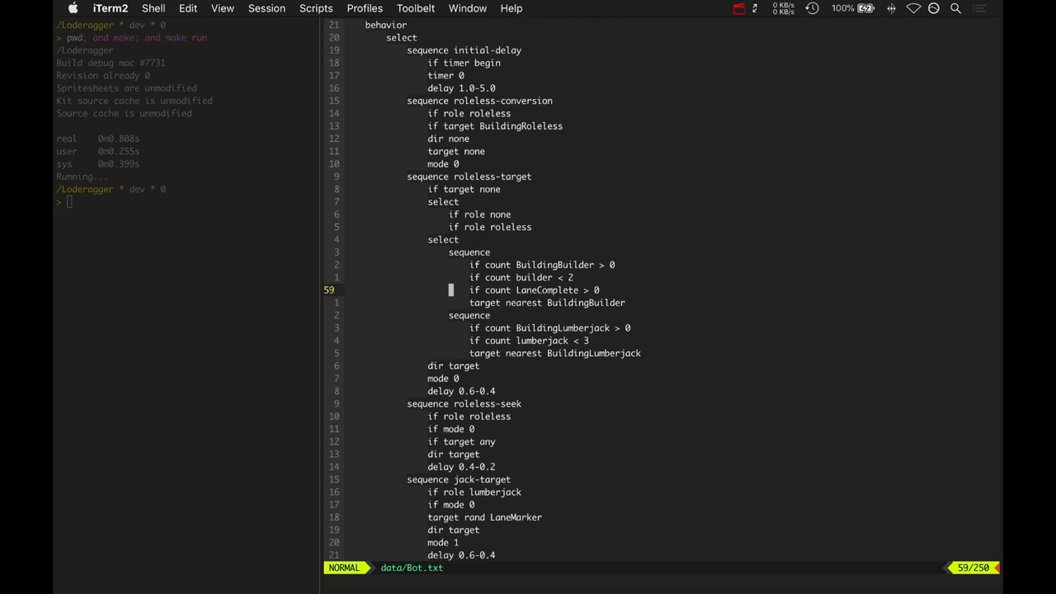
pyautogui.scroll(-3)
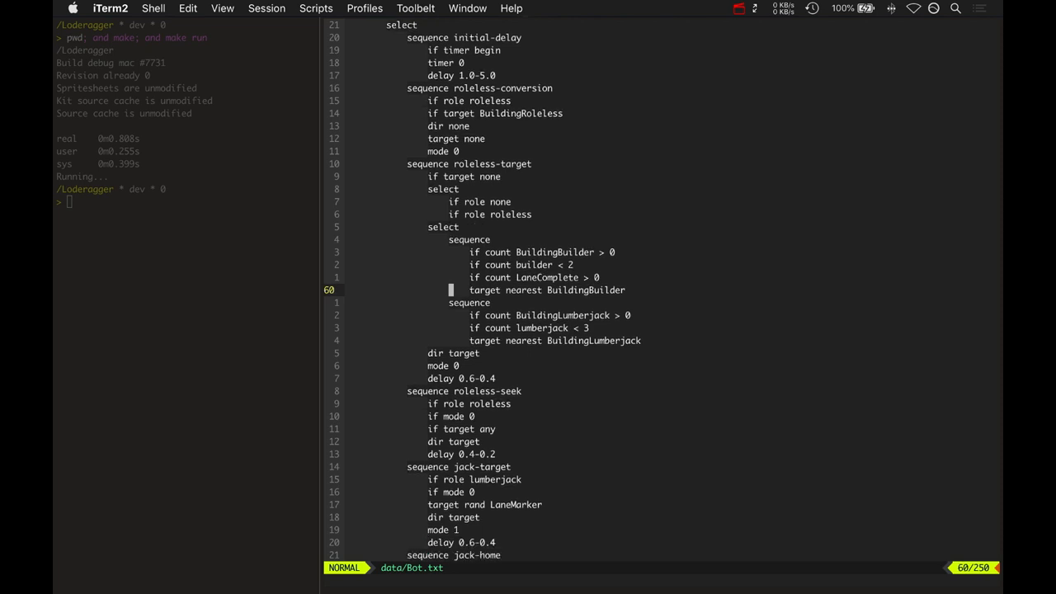
pyautogui.press('V')
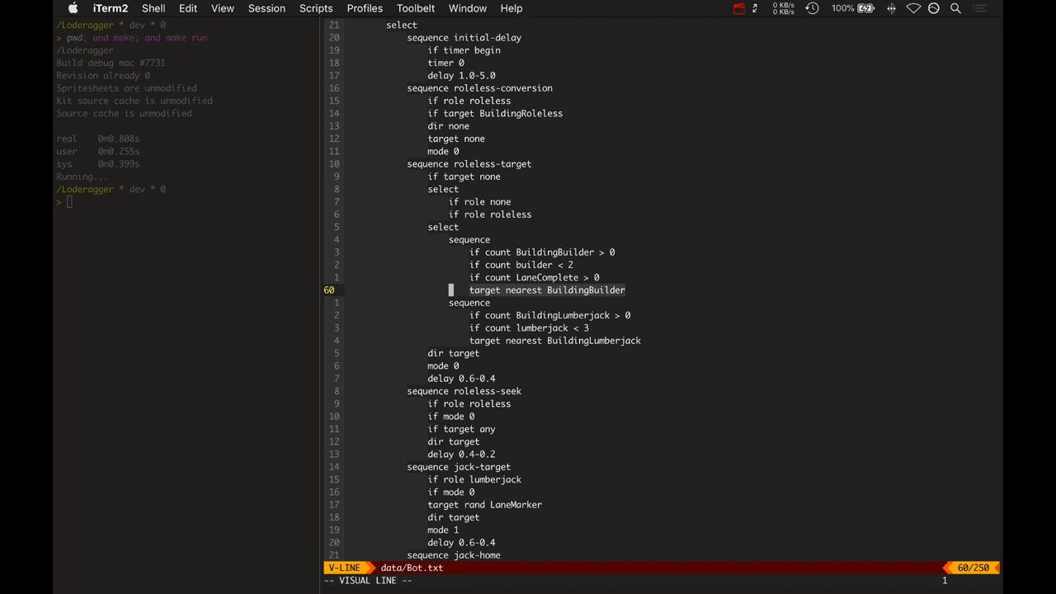
pyautogui.press('Escape')
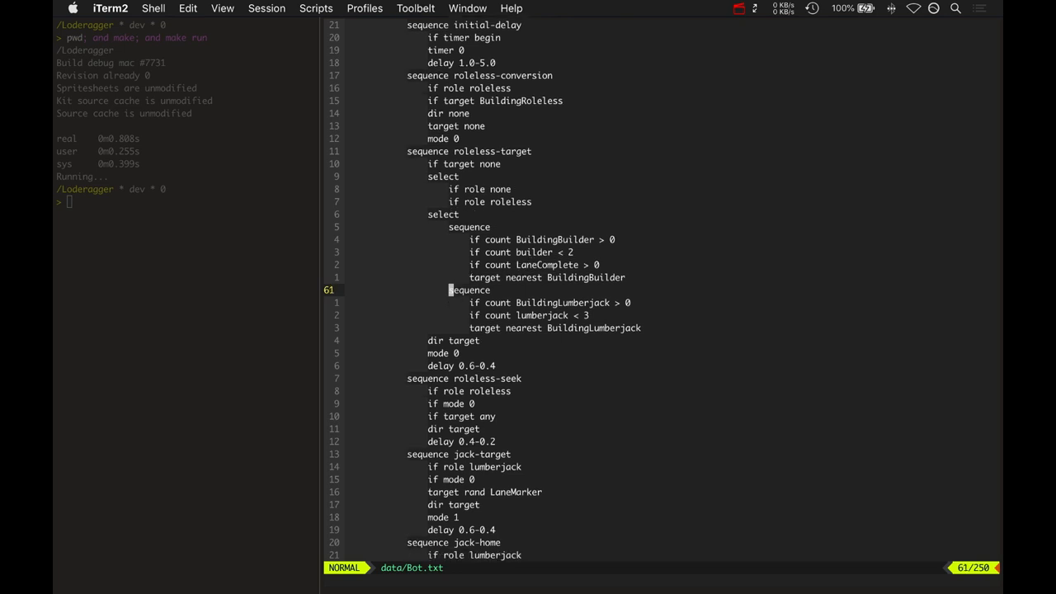
pyautogui.scroll(-3)
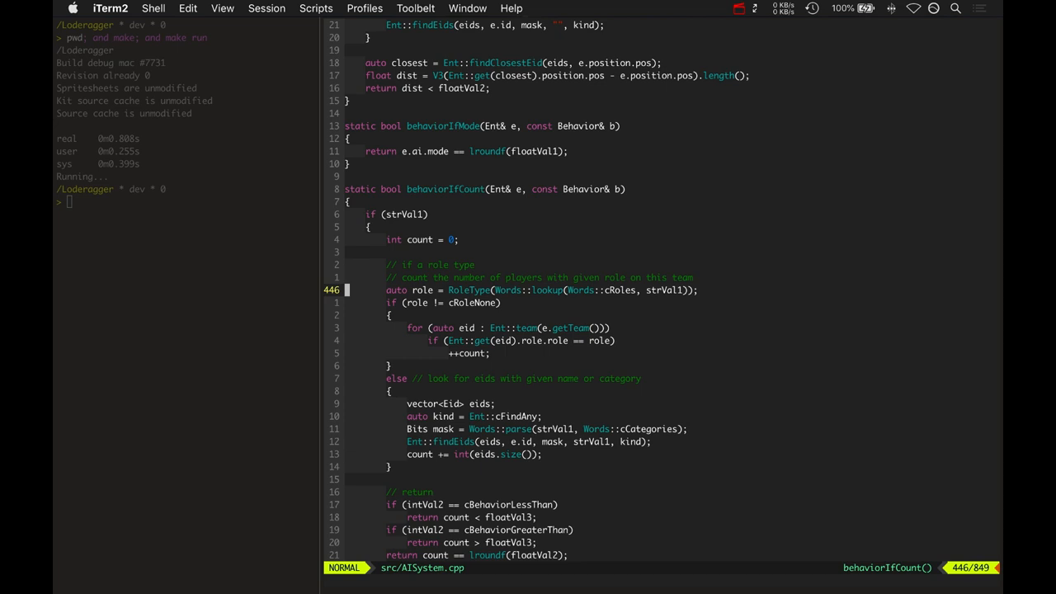
# - Walk through behaviorIfCount's role-type lookup, team loop and return statements in AISystem.cpp
pyautogui.press('V')
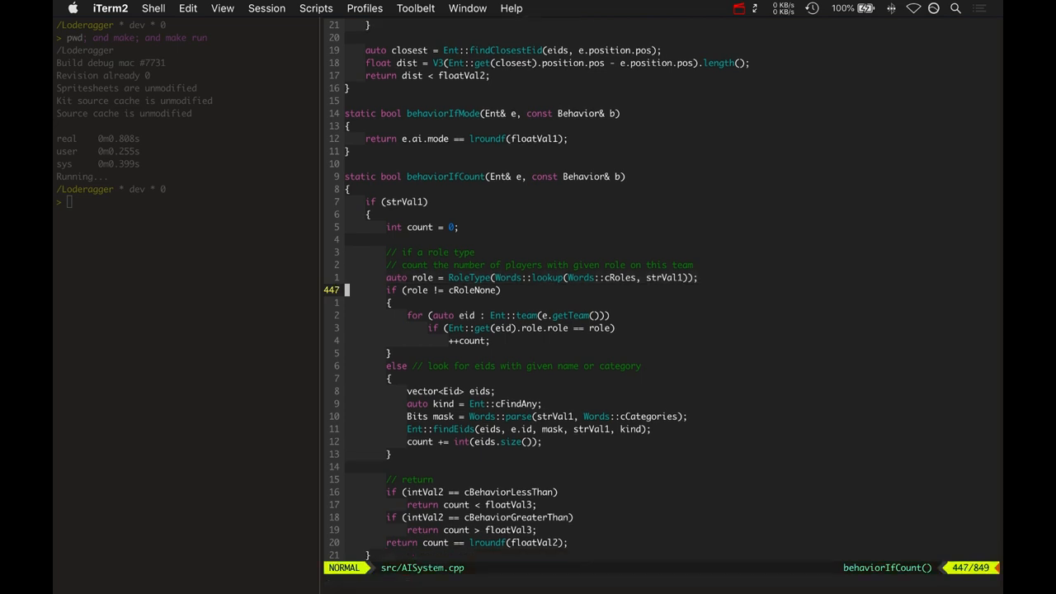
pyautogui.scroll(-3)
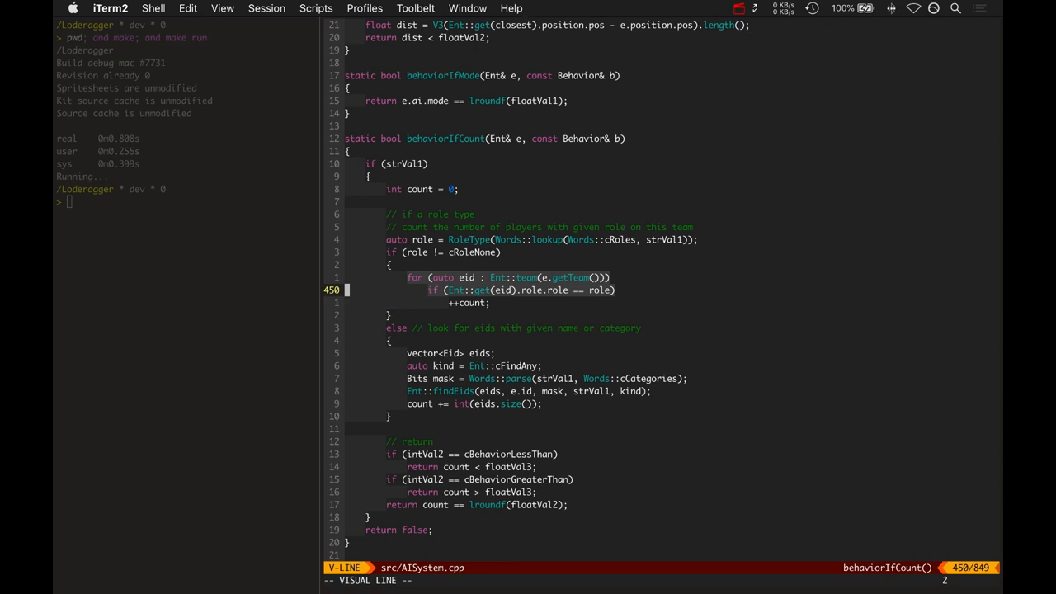
pyautogui.press('Escape')
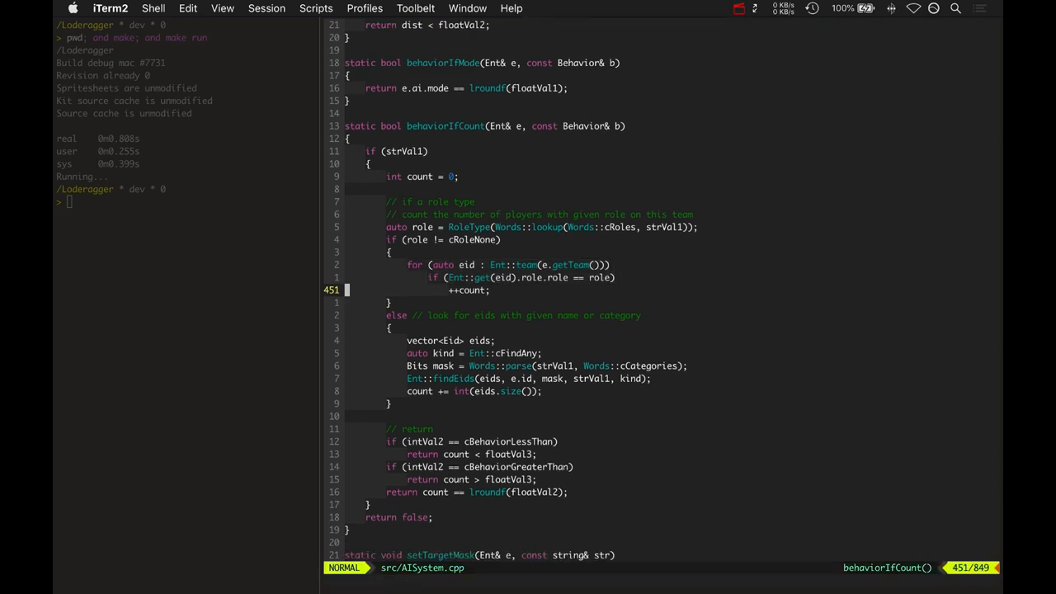
pyautogui.scroll(-3)
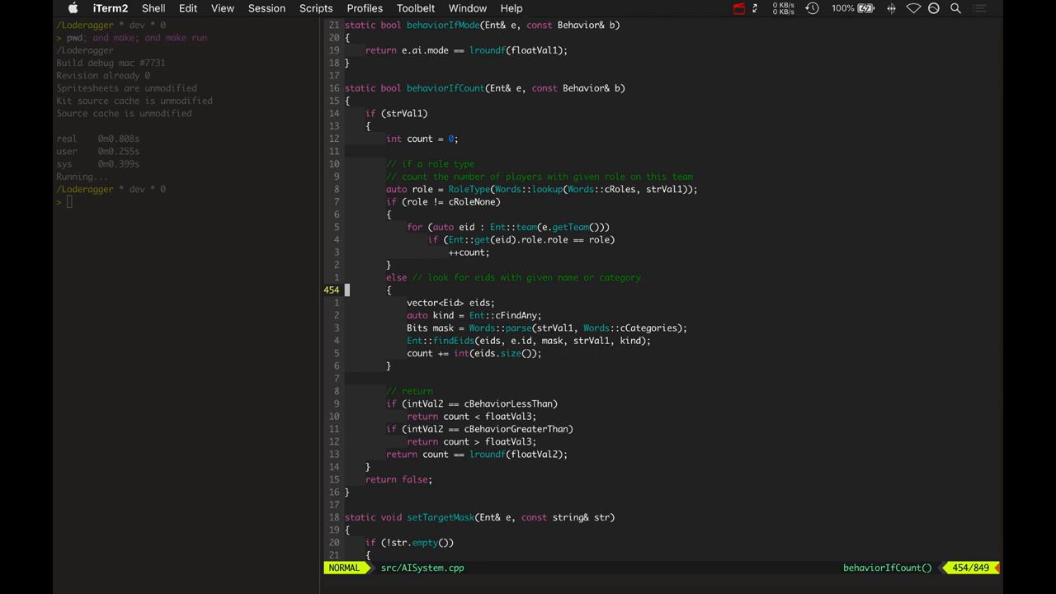
pyautogui.scroll(-3)
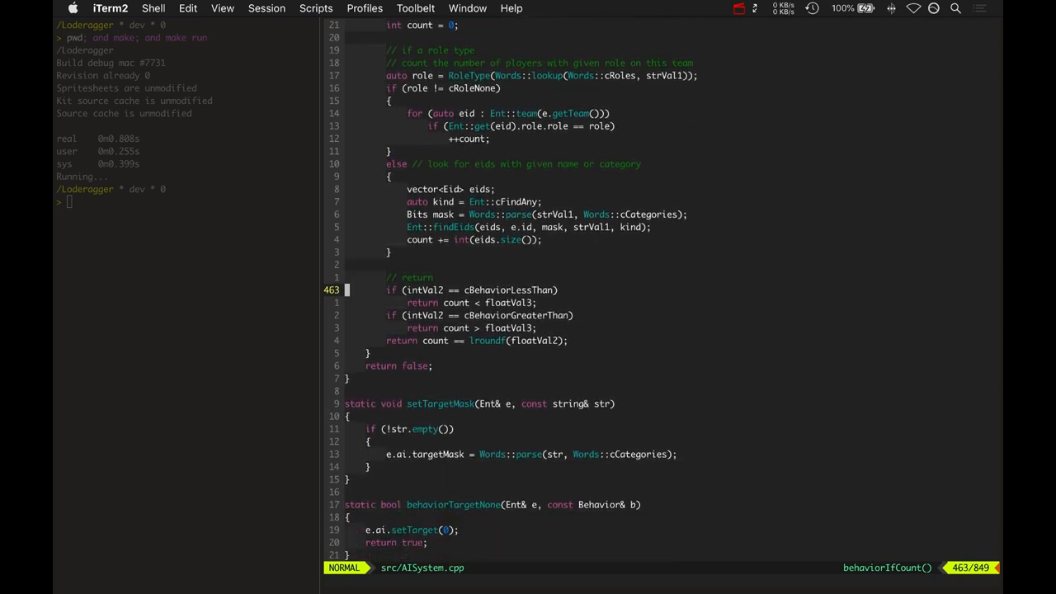
pyautogui.scroll(-3)
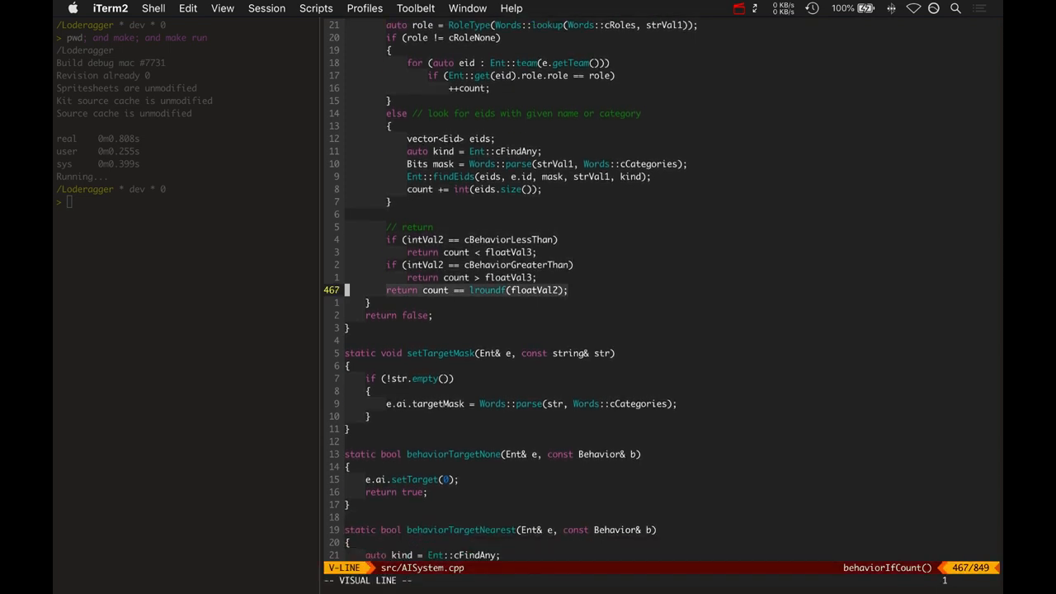
pyautogui.press('Escape')
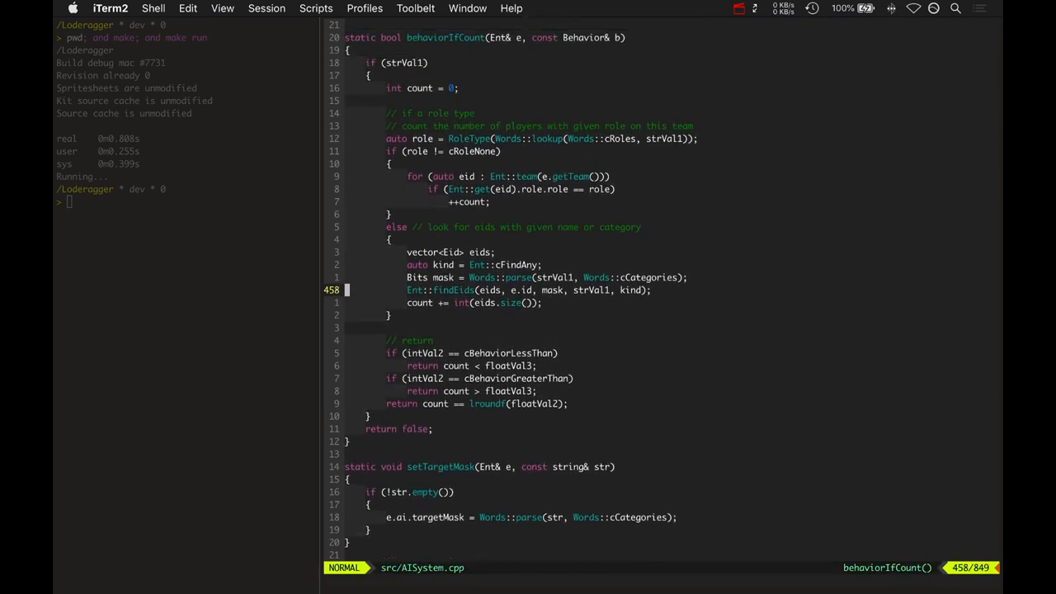
# - Highlight the name-or-category lookup through the eids count line, then return to Bot.txt
pyautogui.press('V')
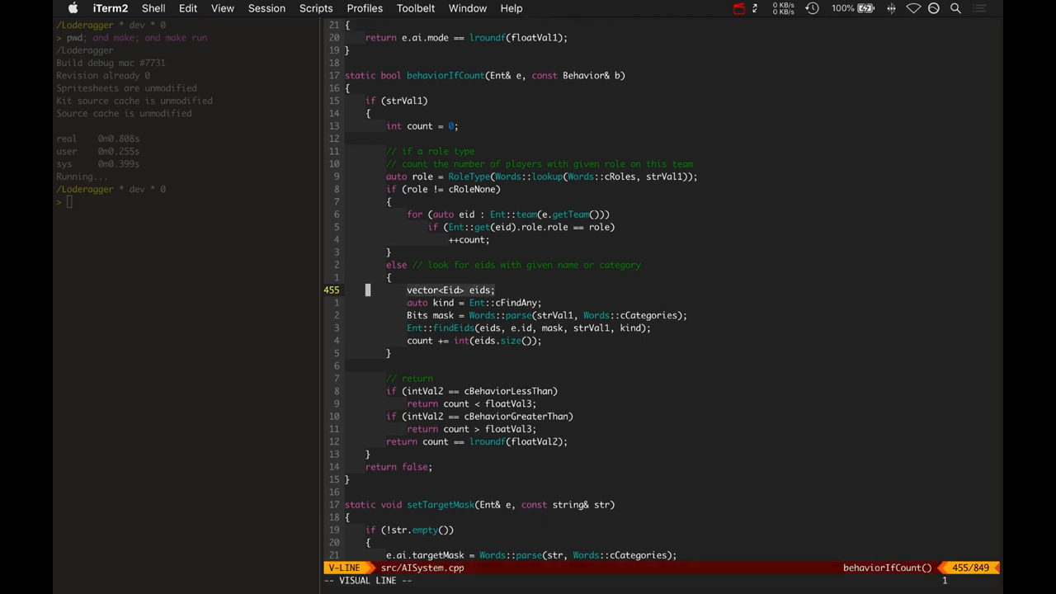
pyautogui.scroll(-3)
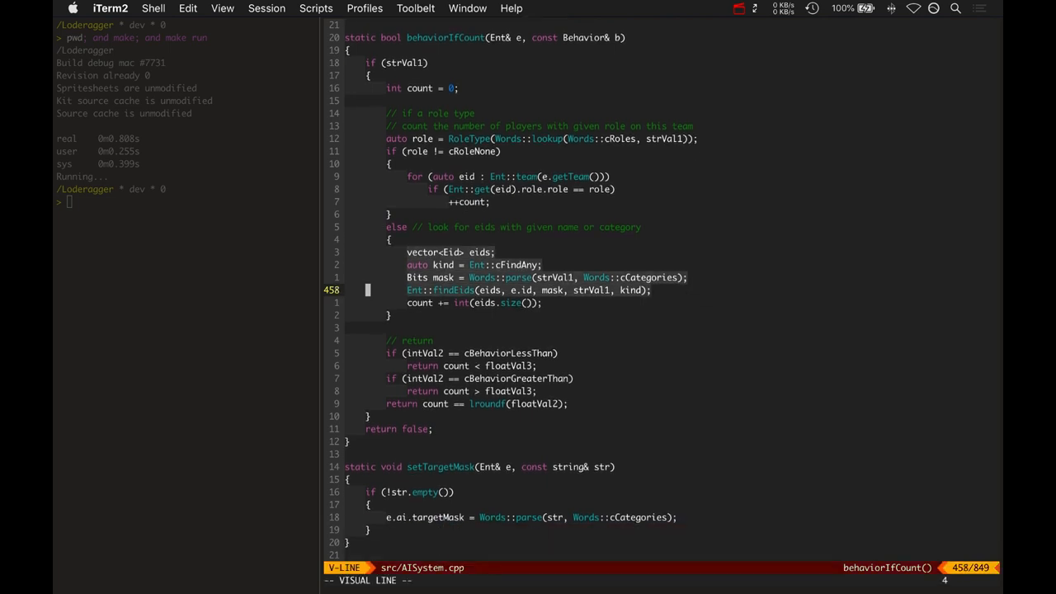
pyautogui.press('j')
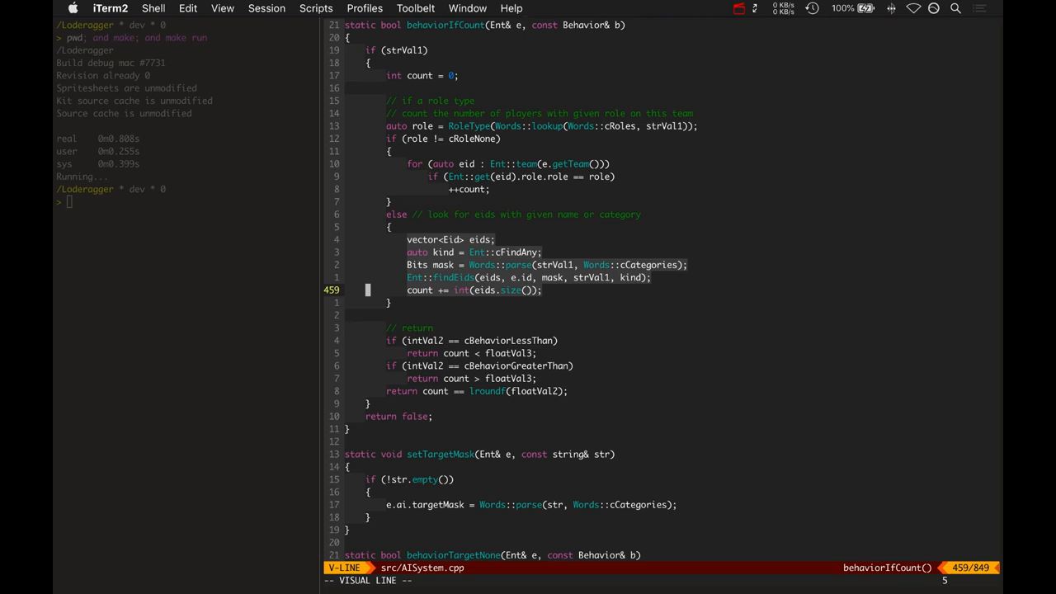
pyautogui.press('Escape')
pyautogui.write(':bp!')
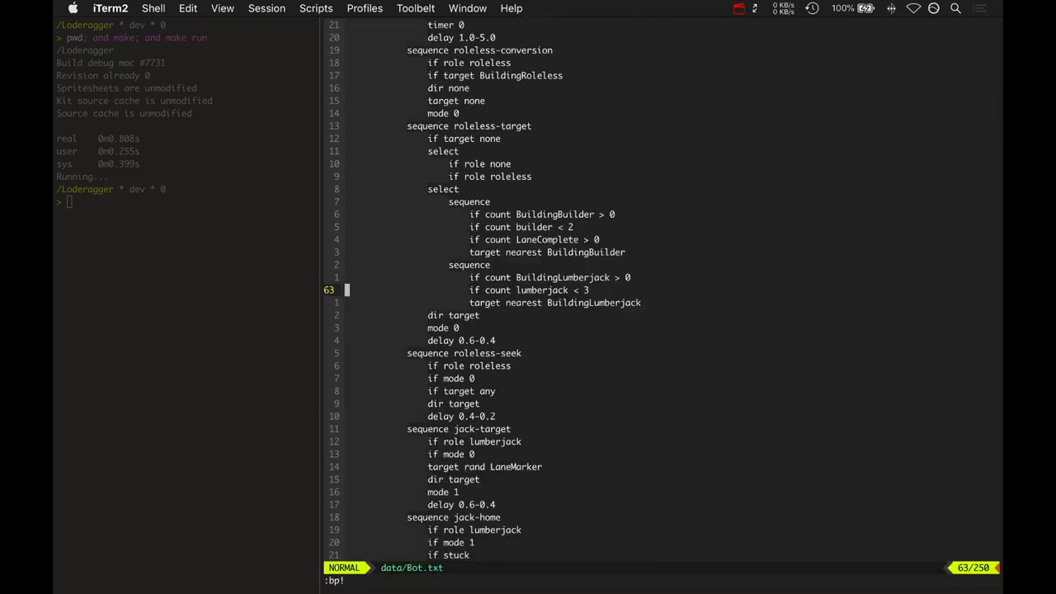
pyautogui.scroll(-3)
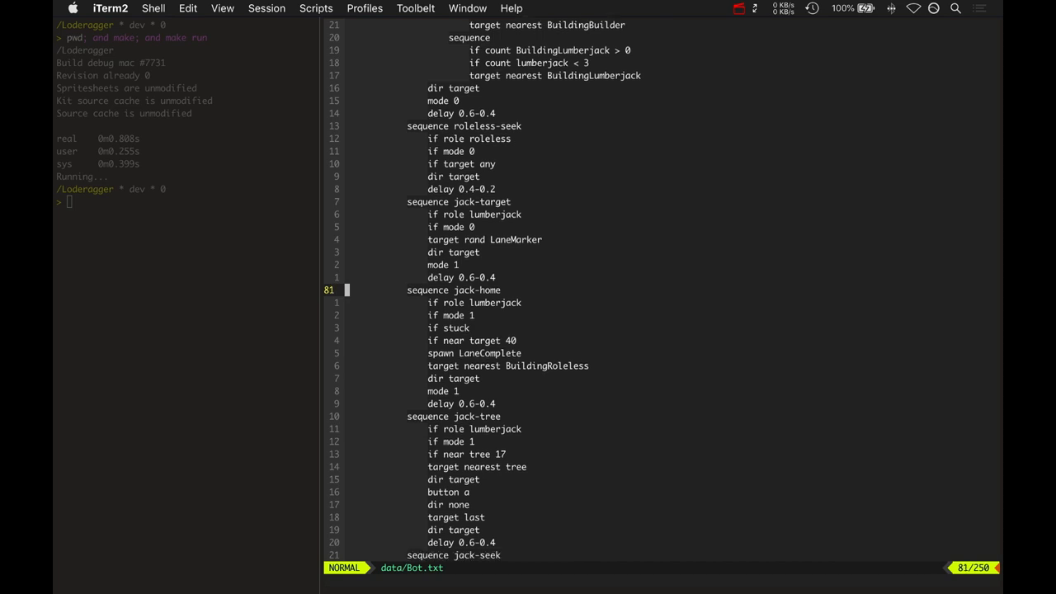
pyautogui.scroll(-3)
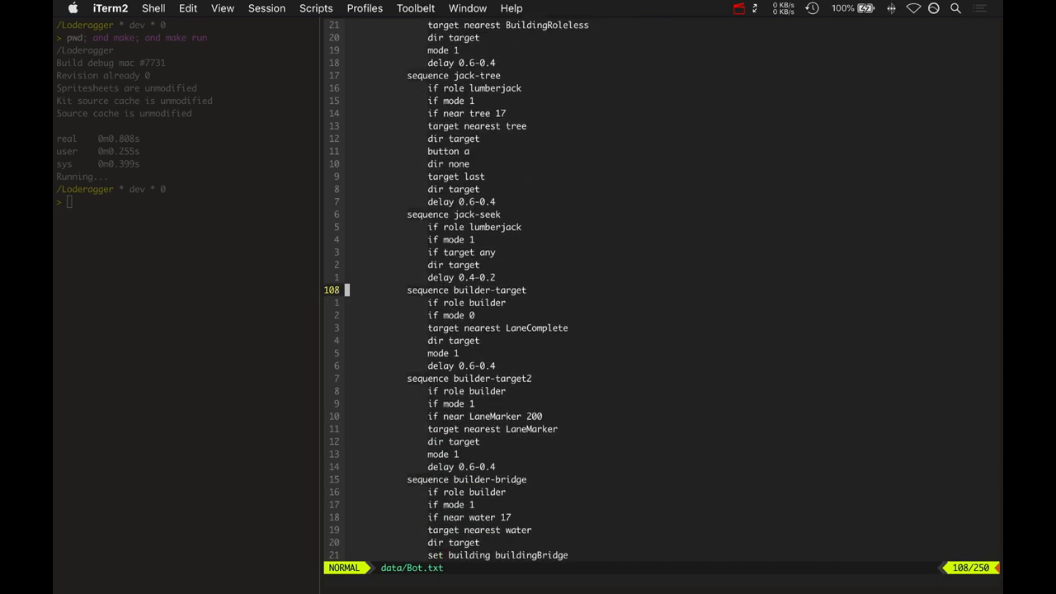
pyautogui.press('V')
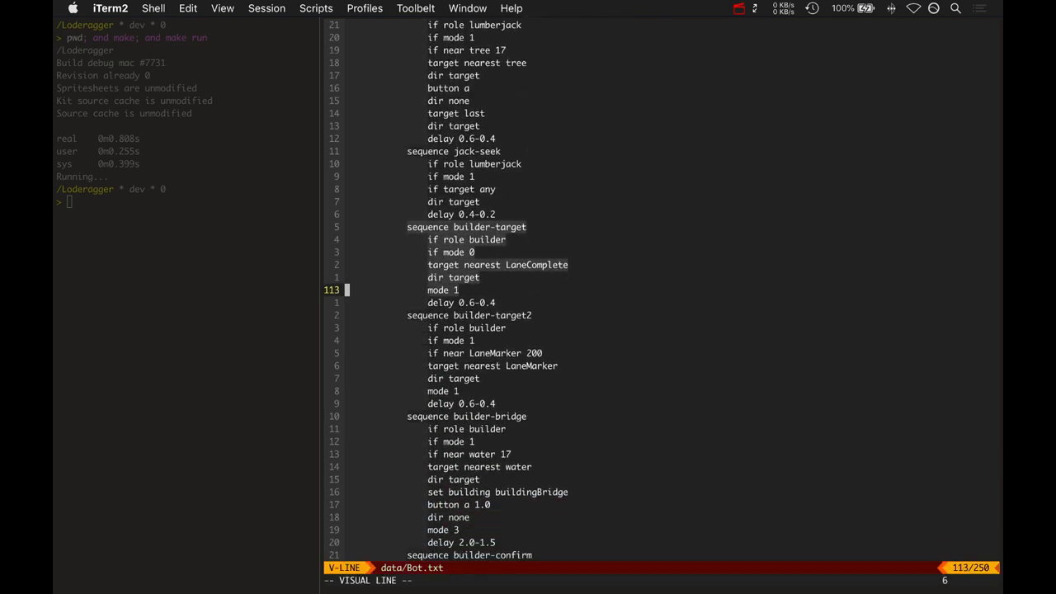
pyautogui.press('Escape')
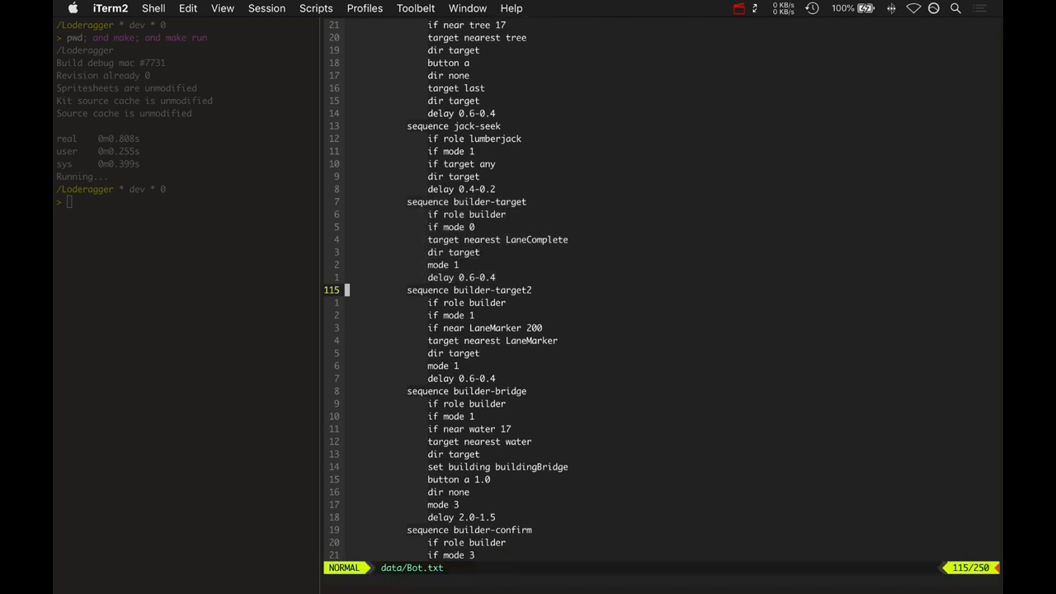
pyautogui.press('V')
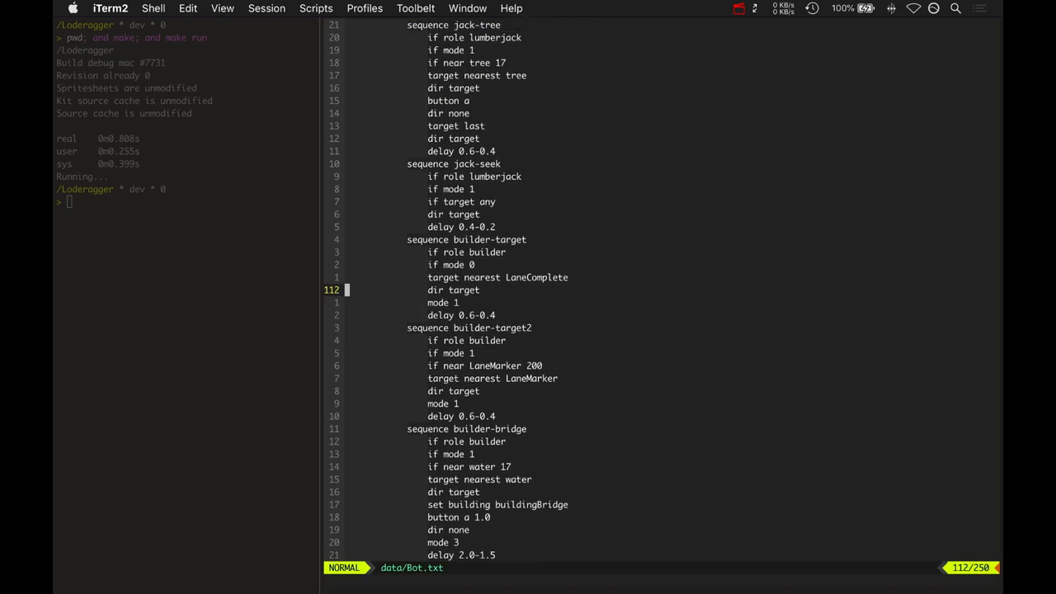
pyautogui.scroll(-3)
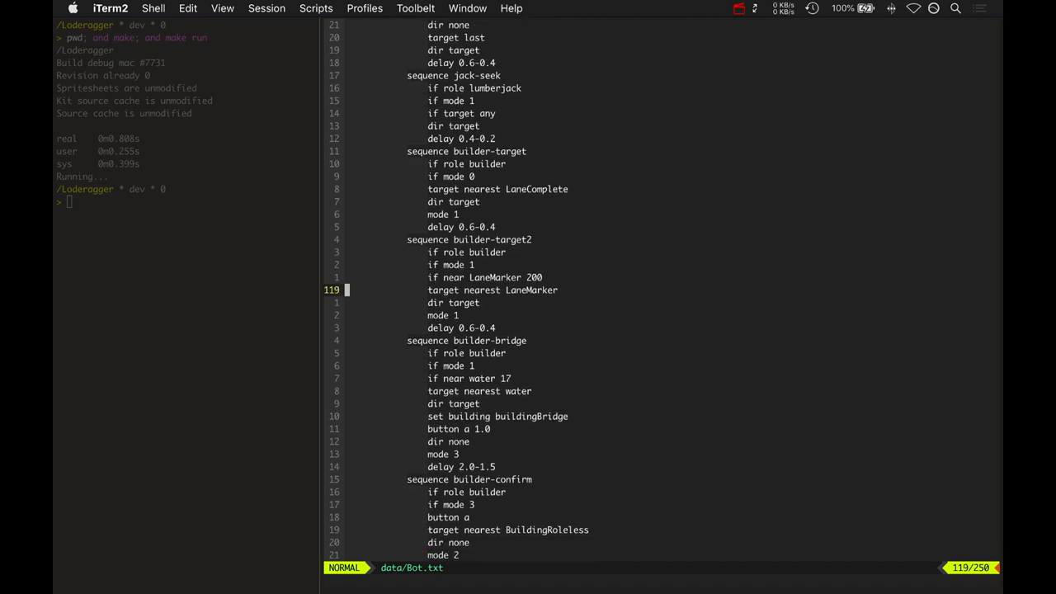
pyautogui.scroll(-3)
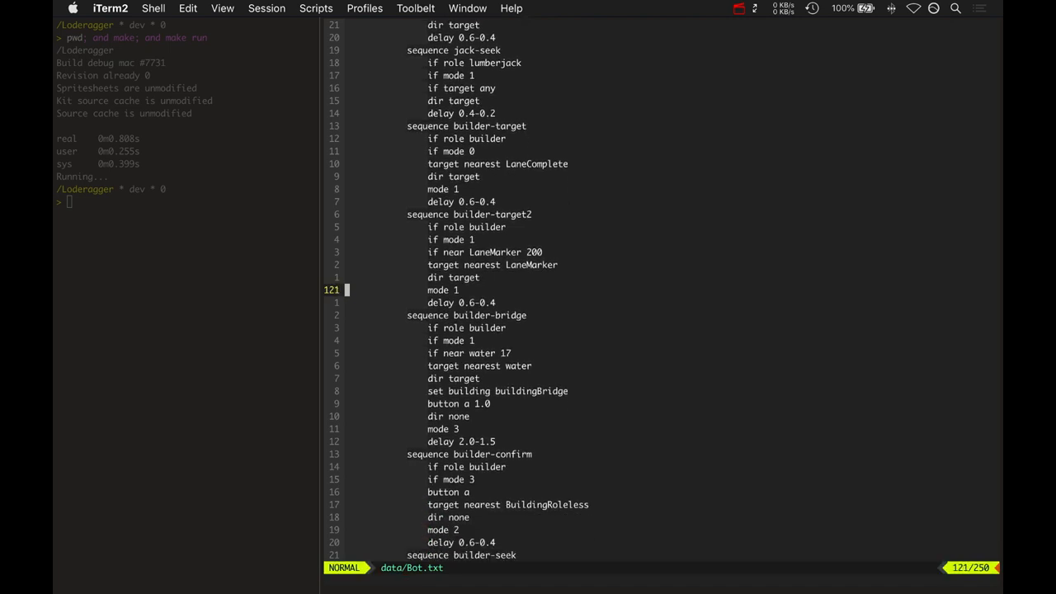
pyautogui.scroll(-3)
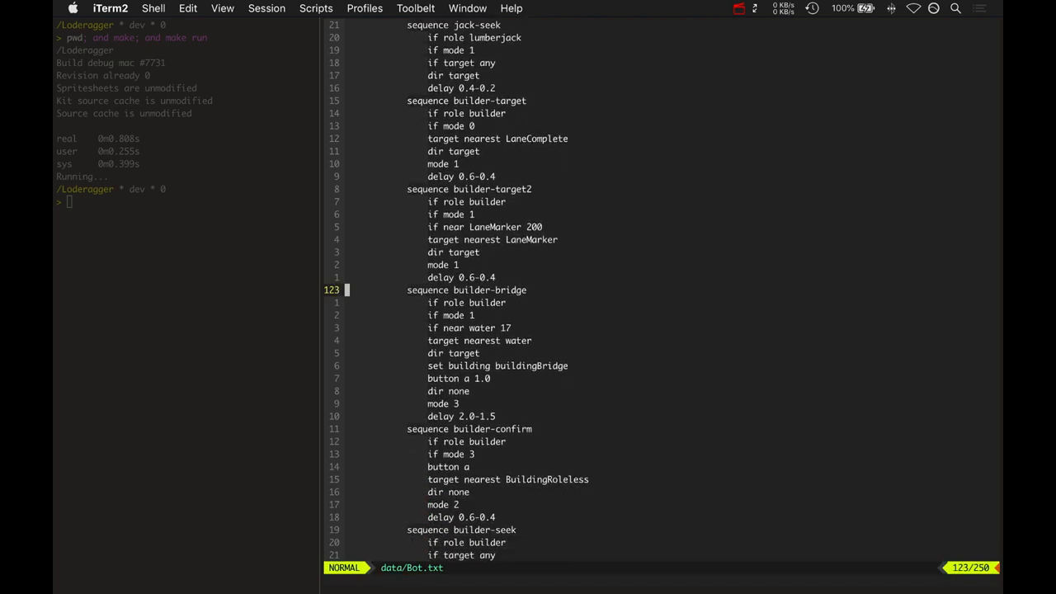
pyautogui.scroll(-3)
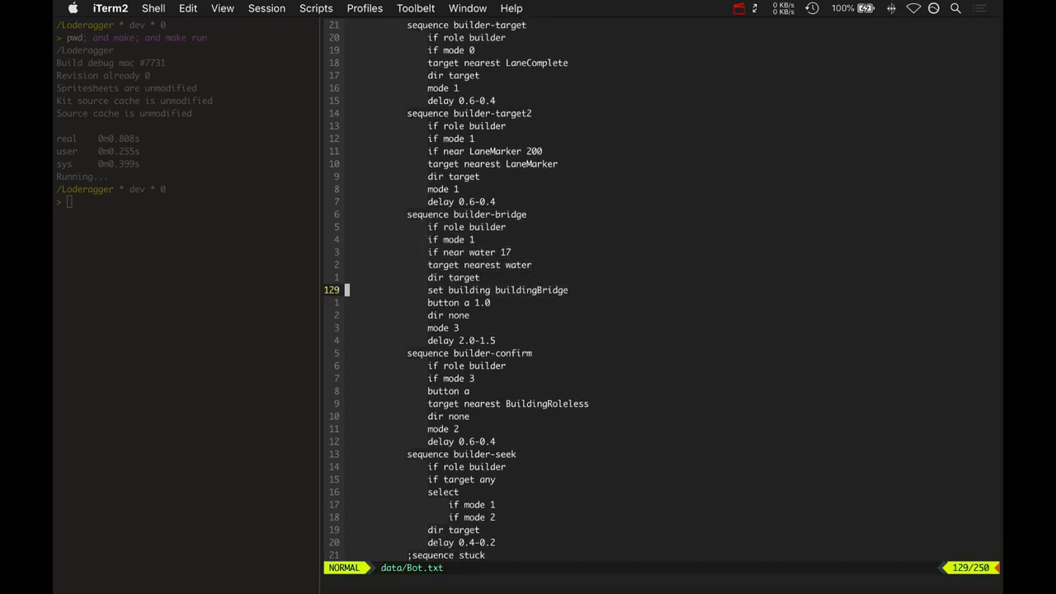
pyautogui.press('V')
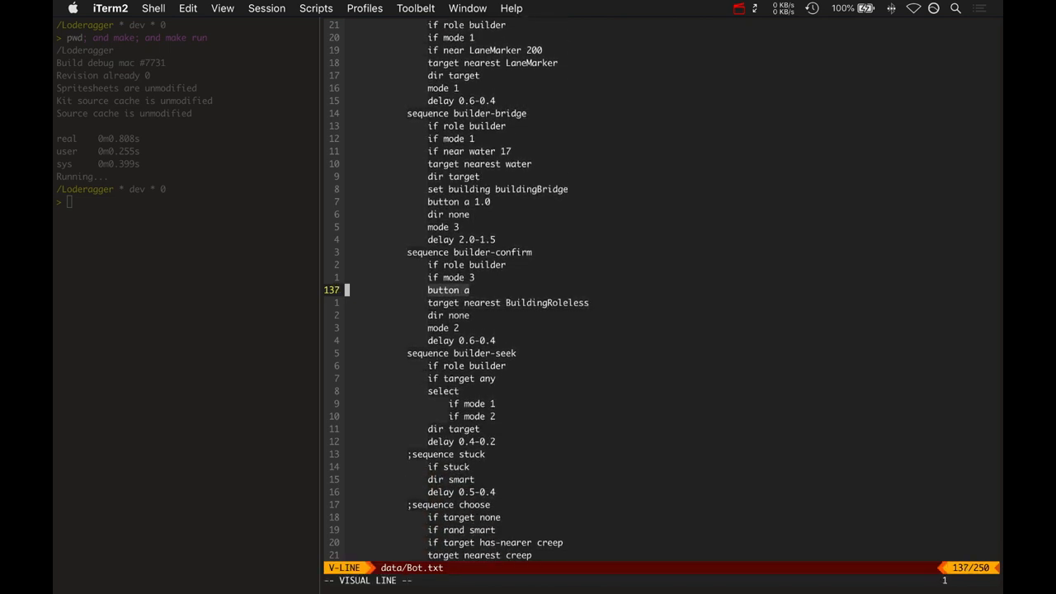
pyautogui.press('Escape')
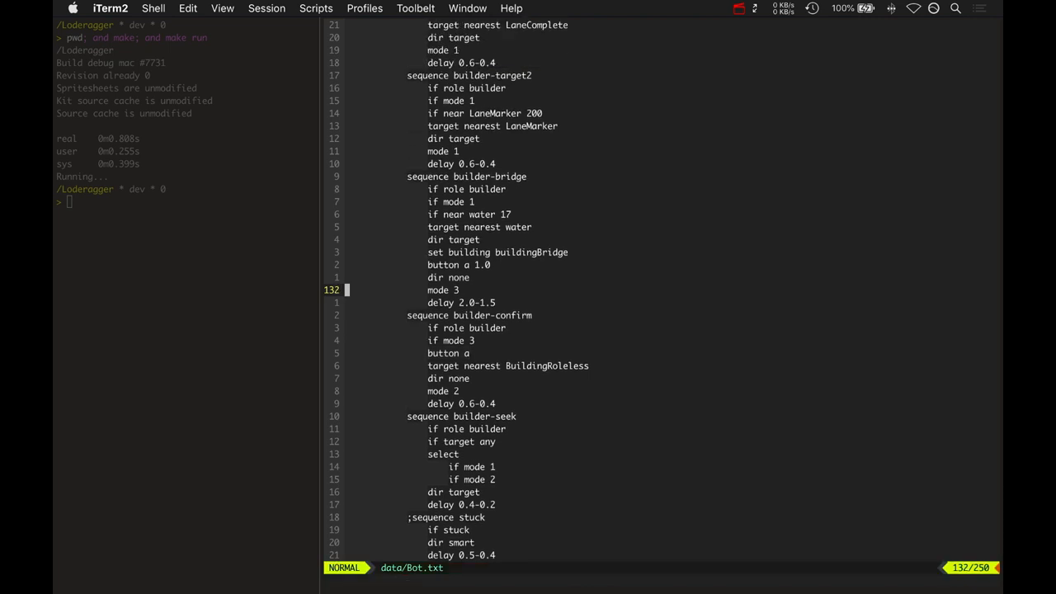
pyautogui.press('V')
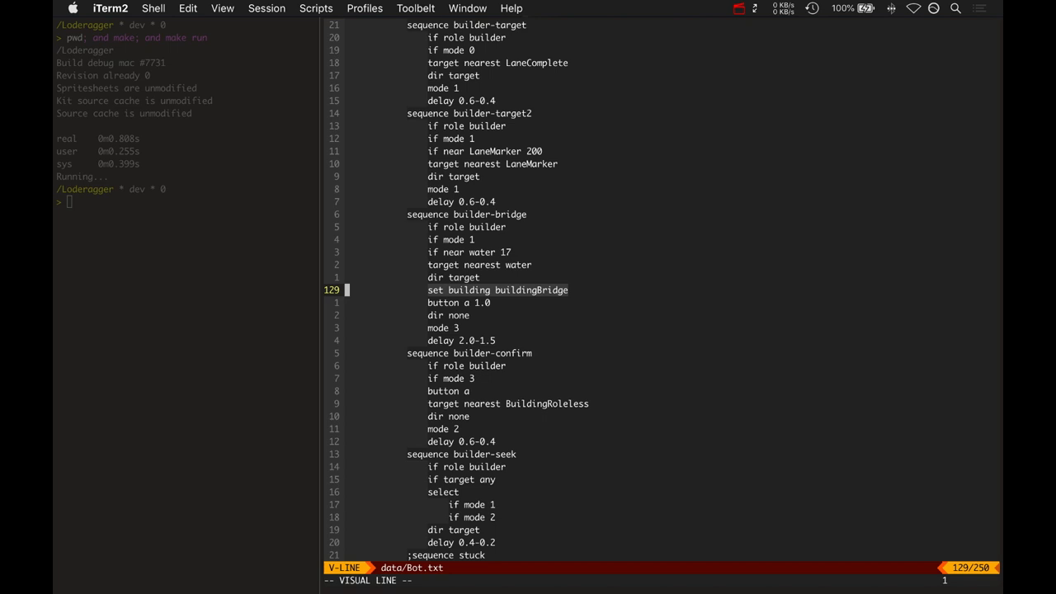
pyautogui.press('escape')
pyautogui.write('b')
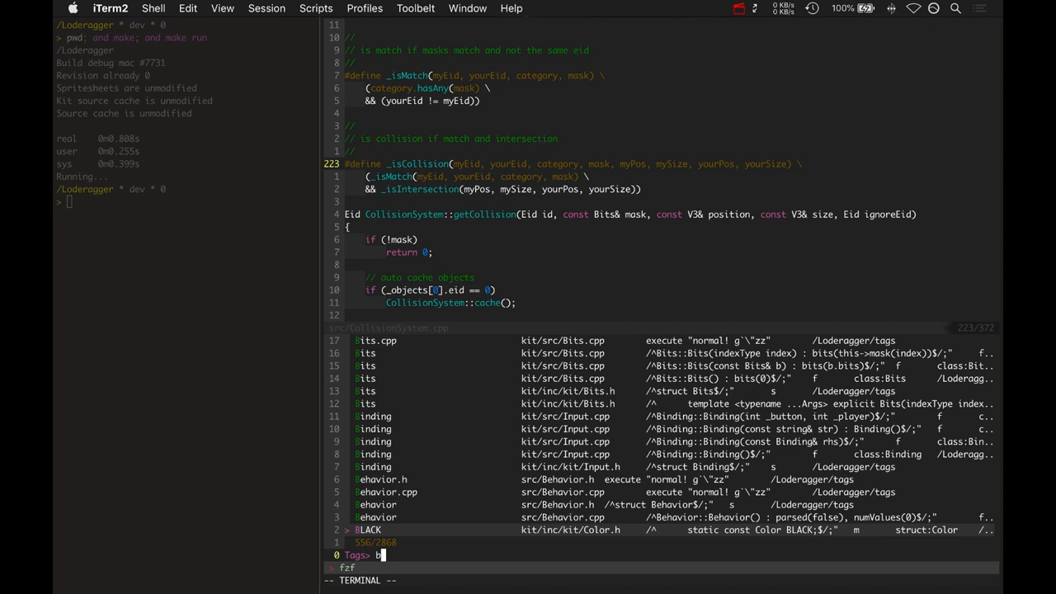
# - Jump via :Tags to behaviorSet in AISystem.cpp and highlight the line setting the input building type
pyautogui.write('iorset')
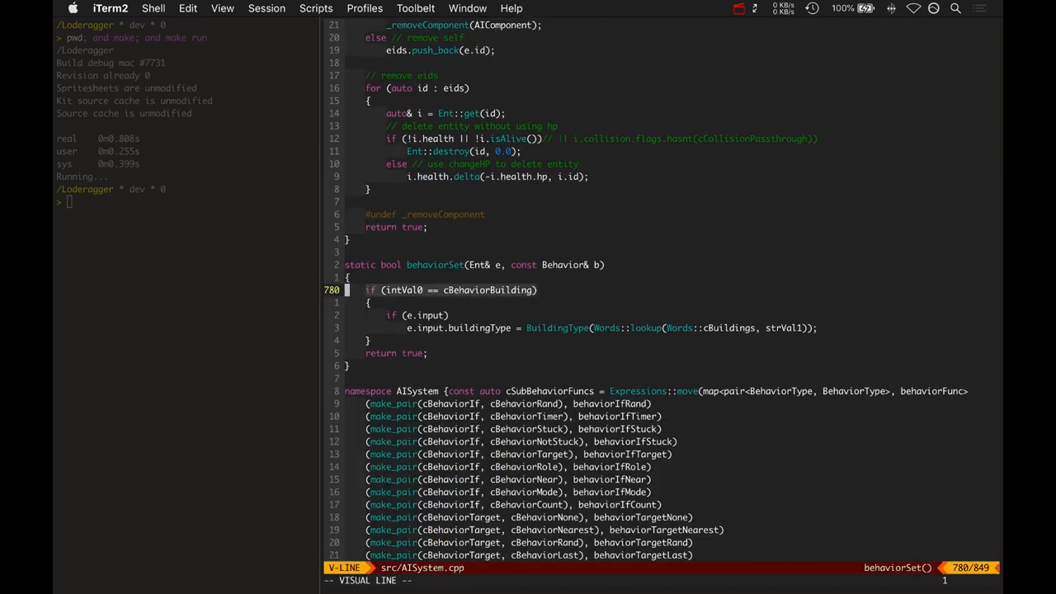
pyautogui.press('Escape')
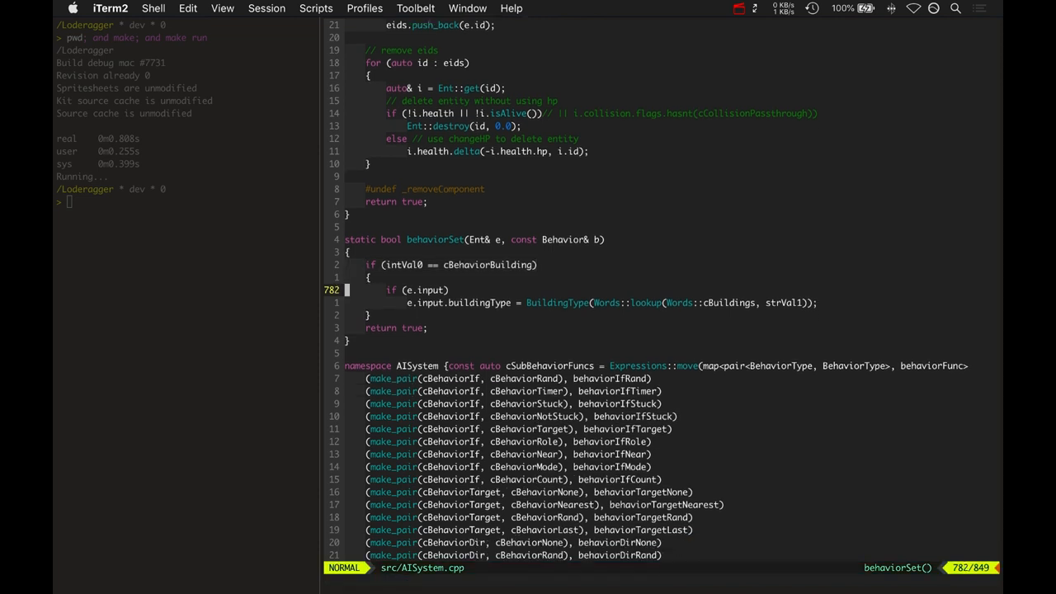
pyautogui.press('V')
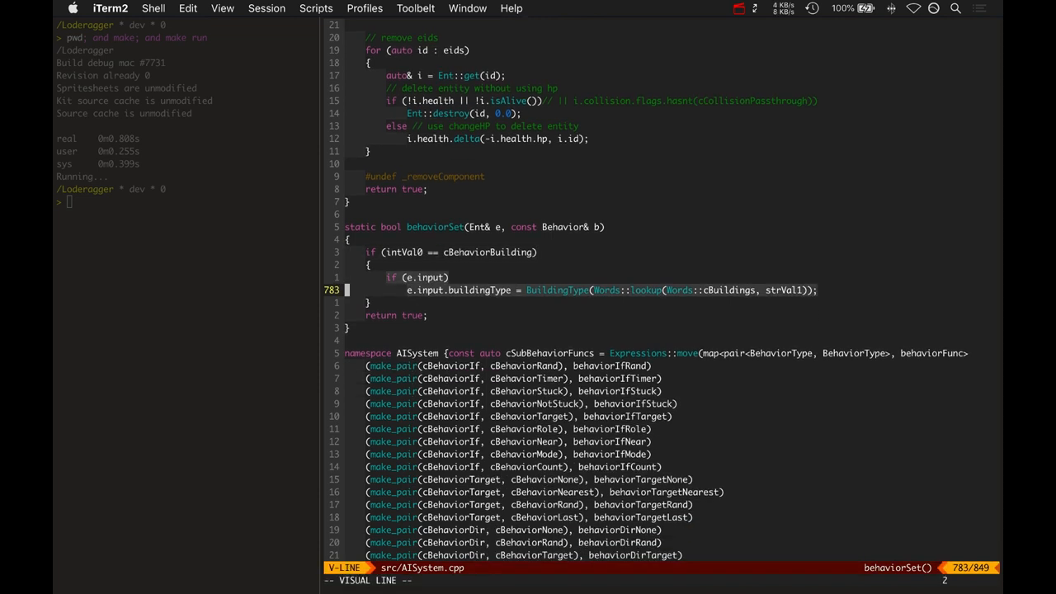
pyautogui.press('Escape')
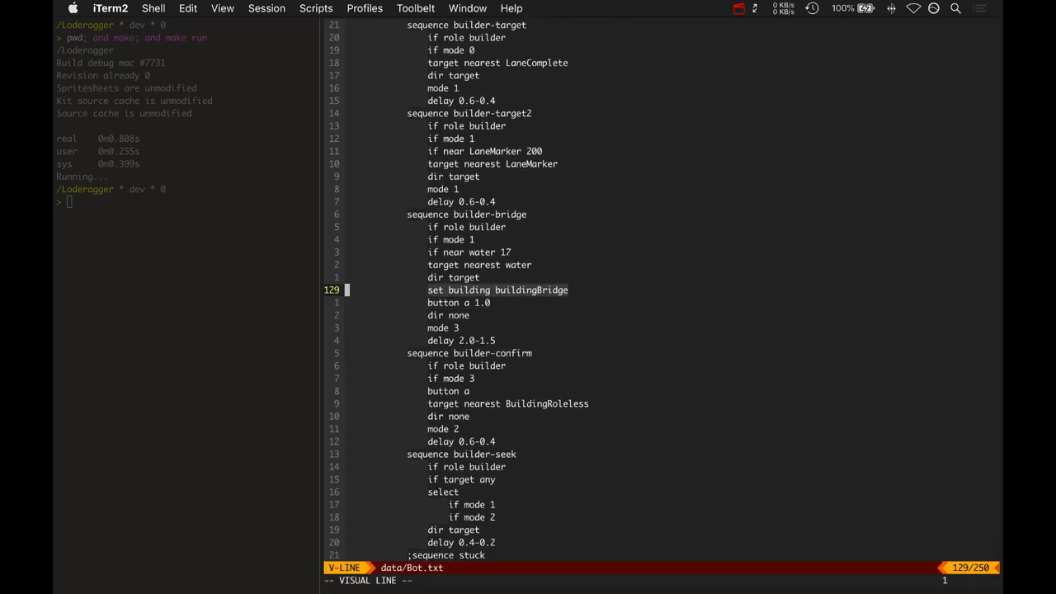
# - Back in Bot.txt, highlight the builder-bridge delay line and review its mode lines above
pyautogui.press('Escape')
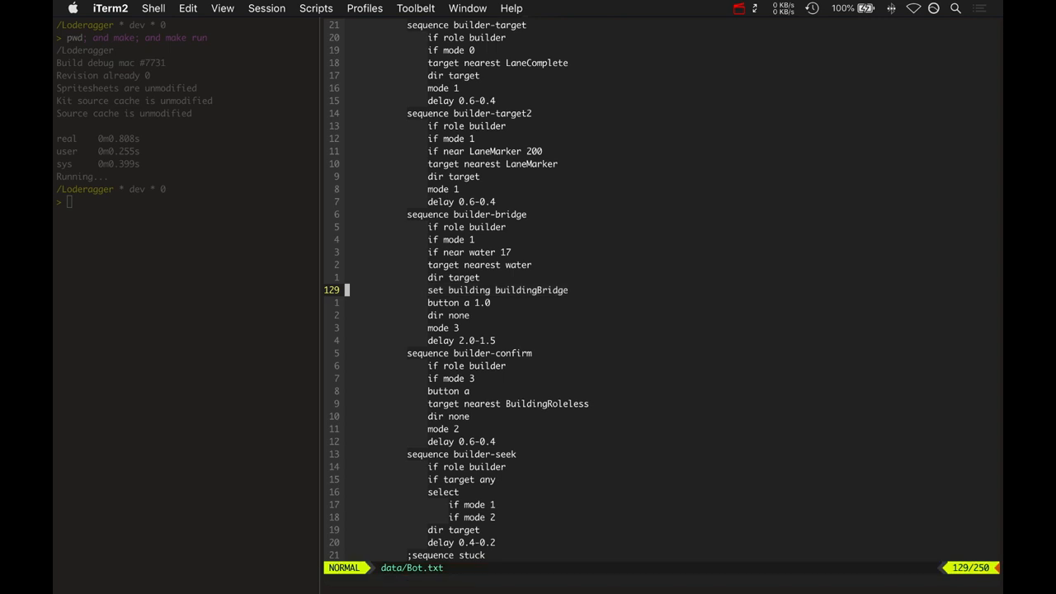
pyautogui.press('v')
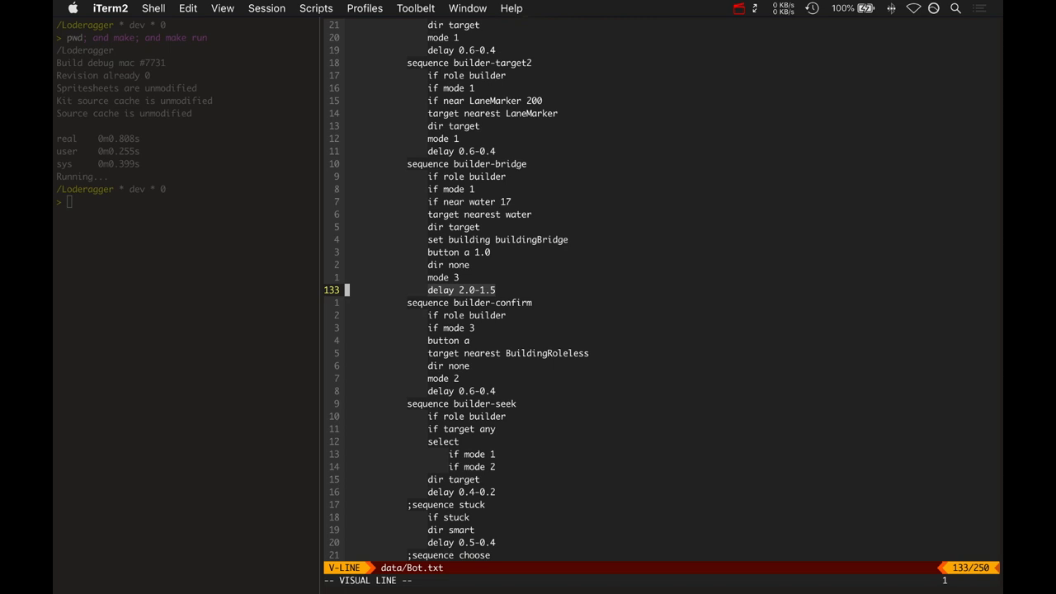
pyautogui.press('Escape')
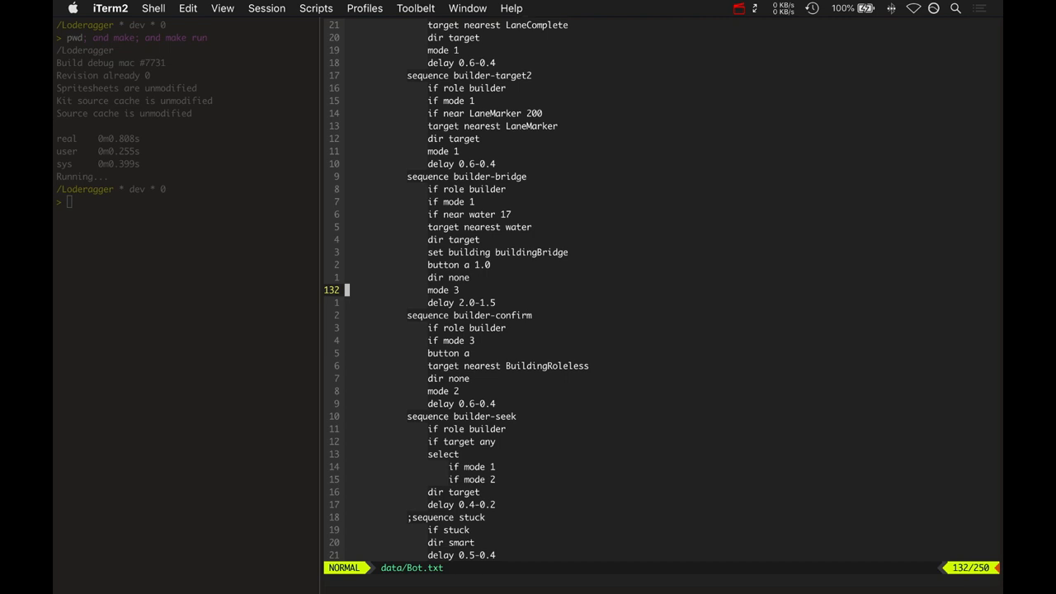
pyautogui.scroll(3)
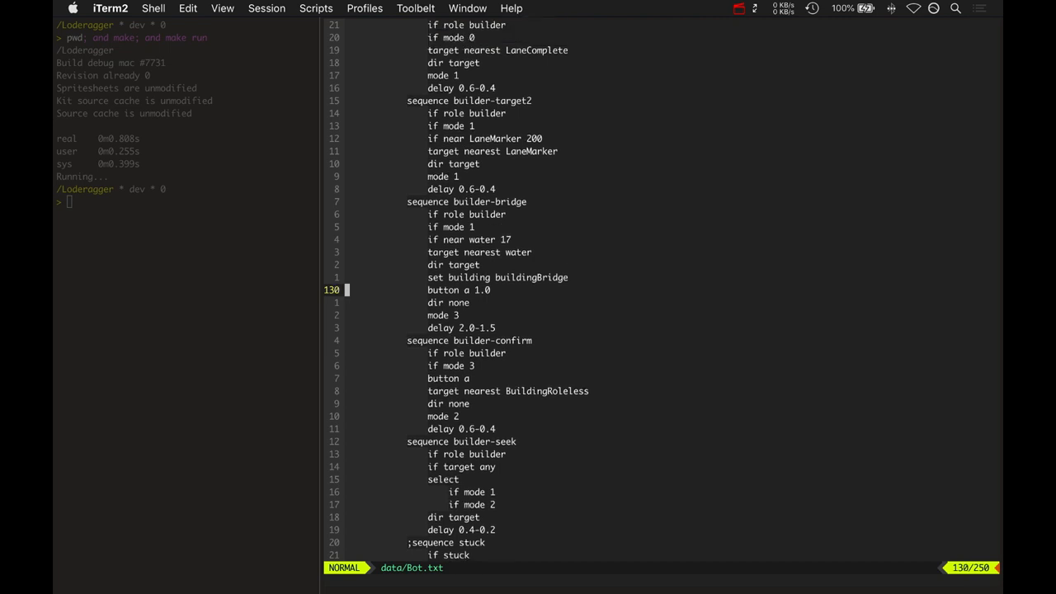